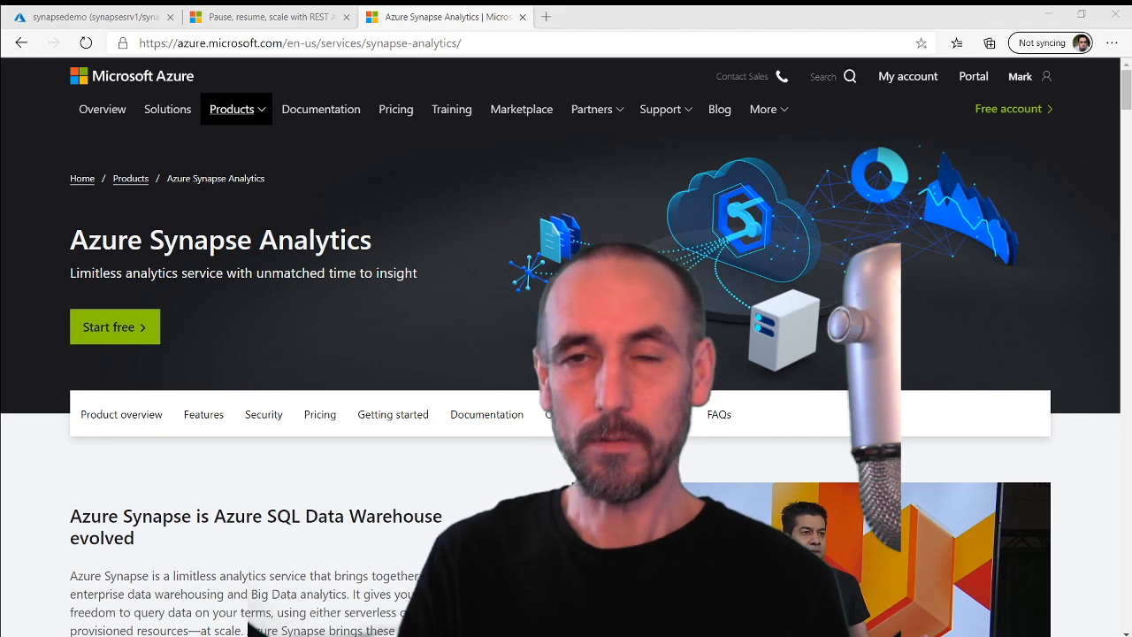
Review the Synapse data warehouse REST APIs docs, then view the paused synapsedemo SQL pool overview
click(269, 16)
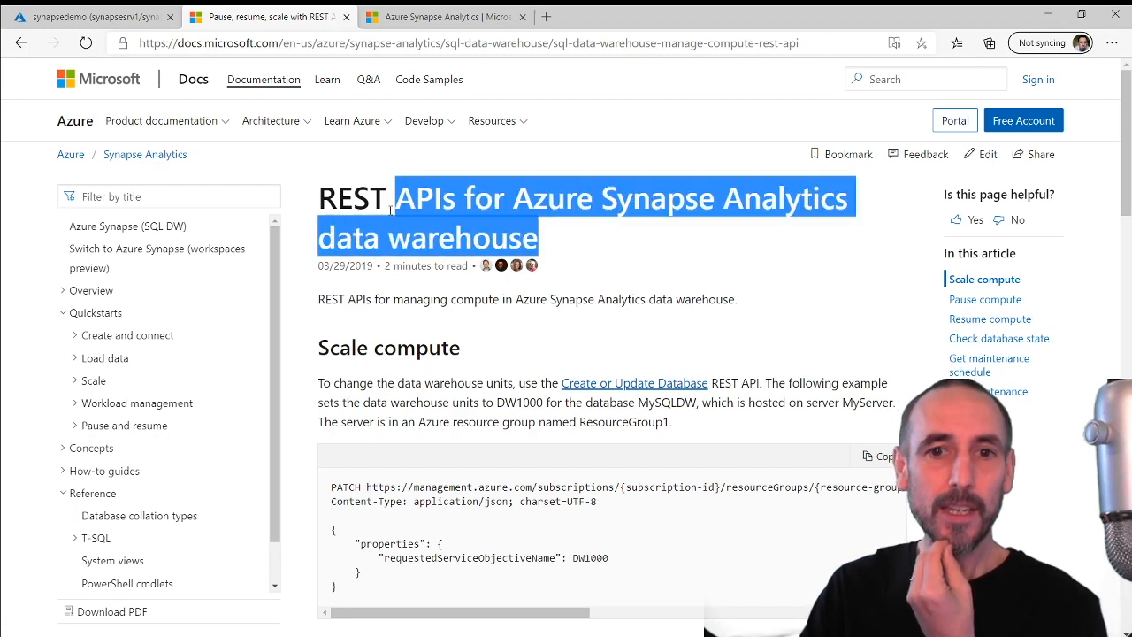
click(89, 16)
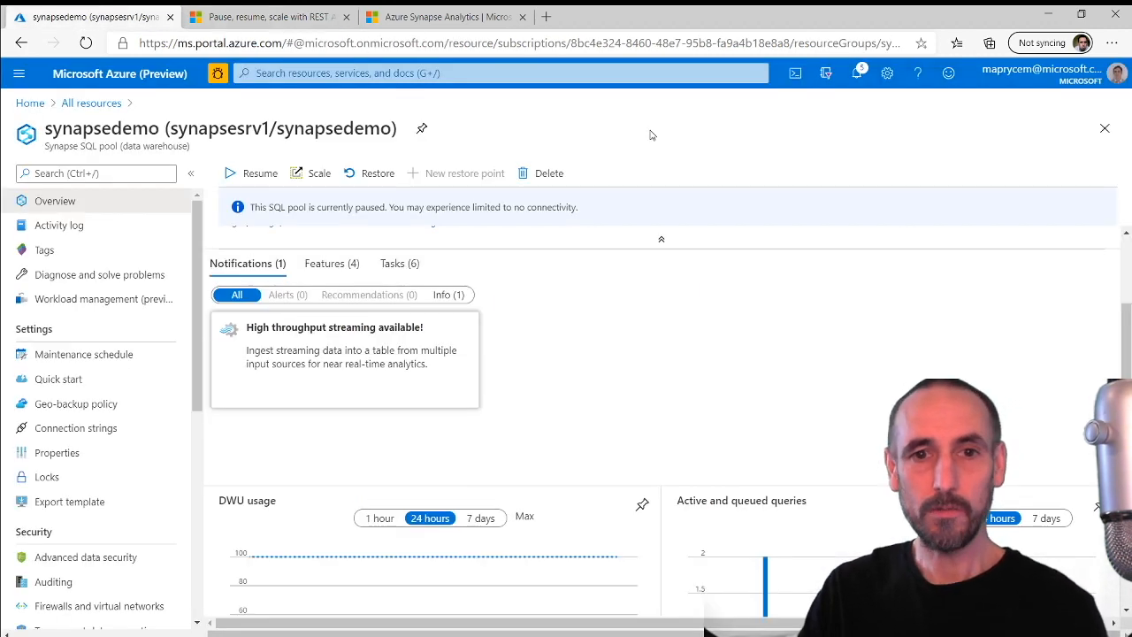
click(442, 16)
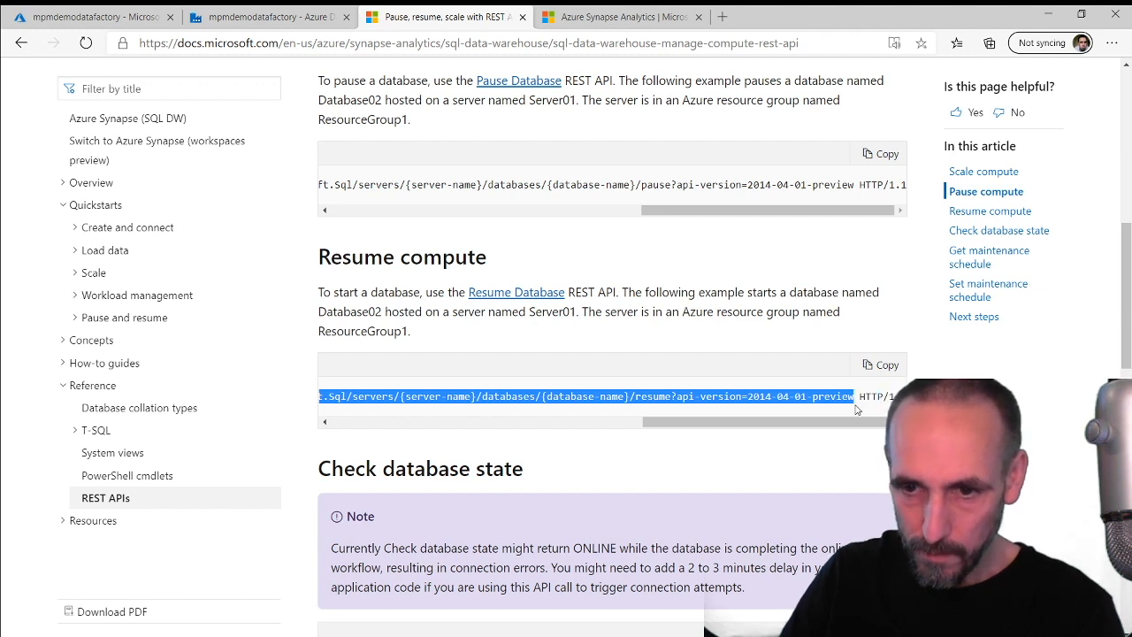
Return to the REST APIs article to get the Resume compute POST resume URL
click(270, 16)
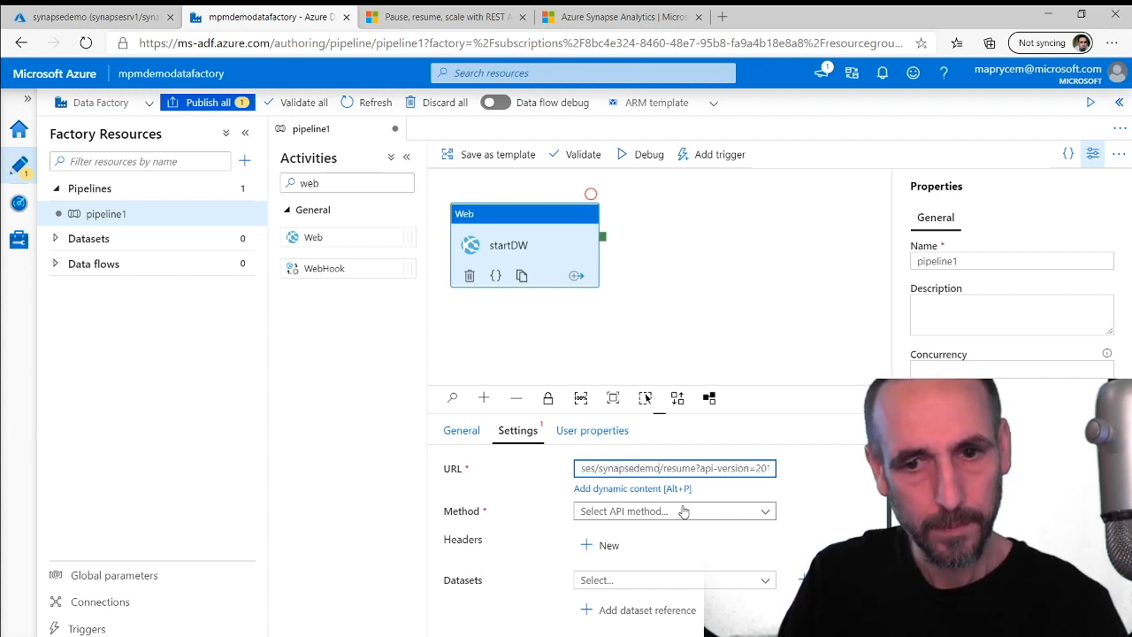
double_click(694, 467)
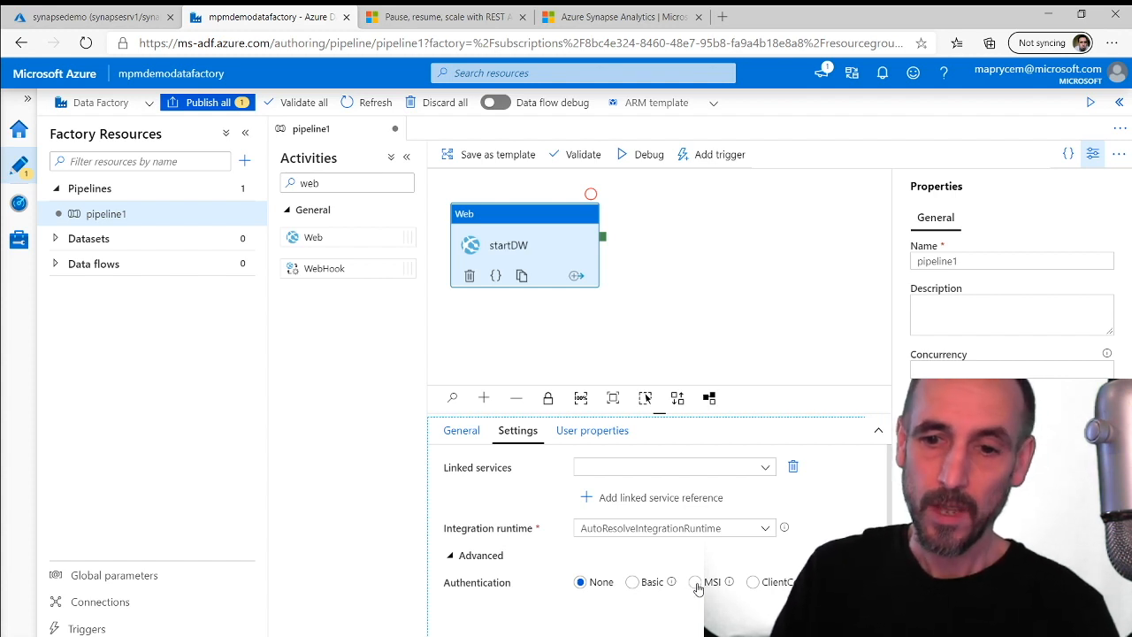
Choose managed identity authentication for startDW's POST call with an empty {} body
click(695, 580)
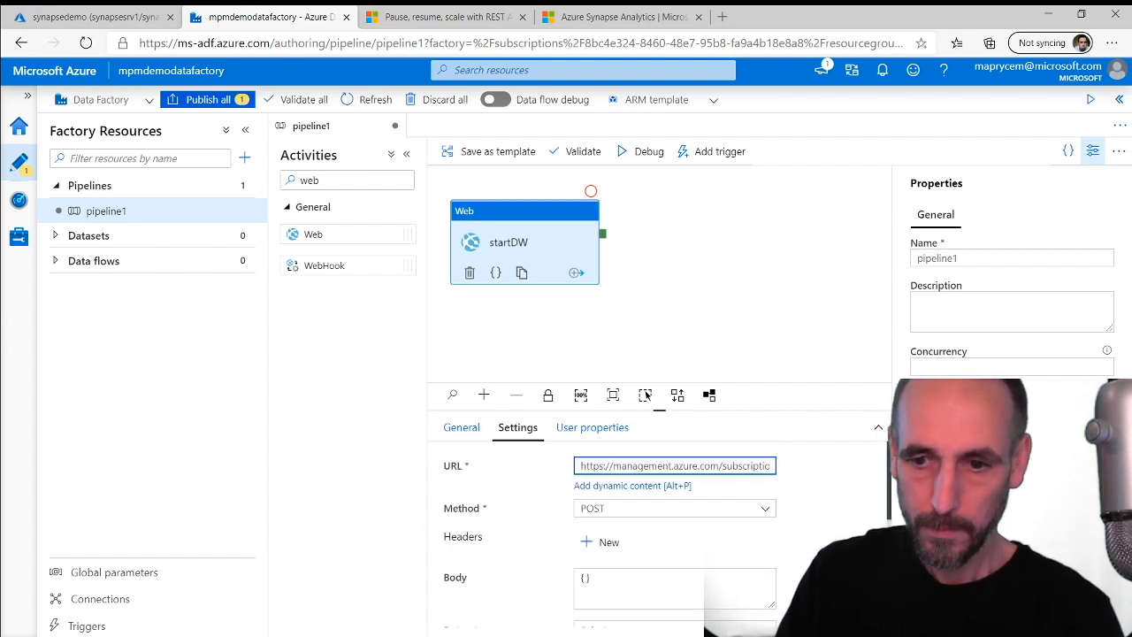
scroll(down, 3)
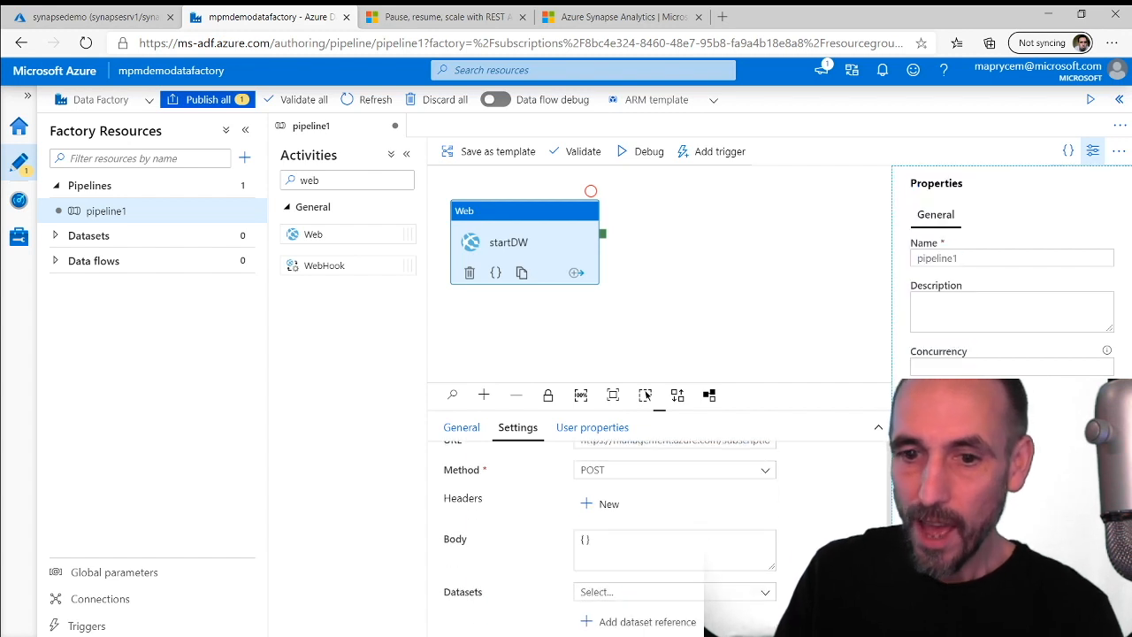
click(89, 17)
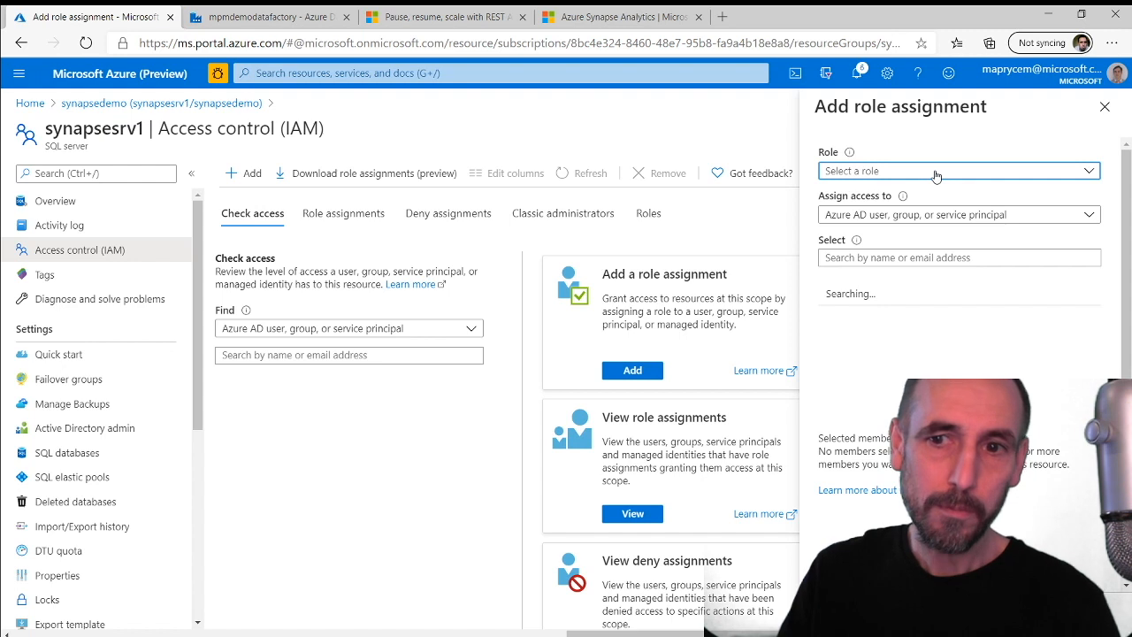
Open the Role list in Add role assignment on synapsesrv1's Access control (IAM)
click(265, 17)
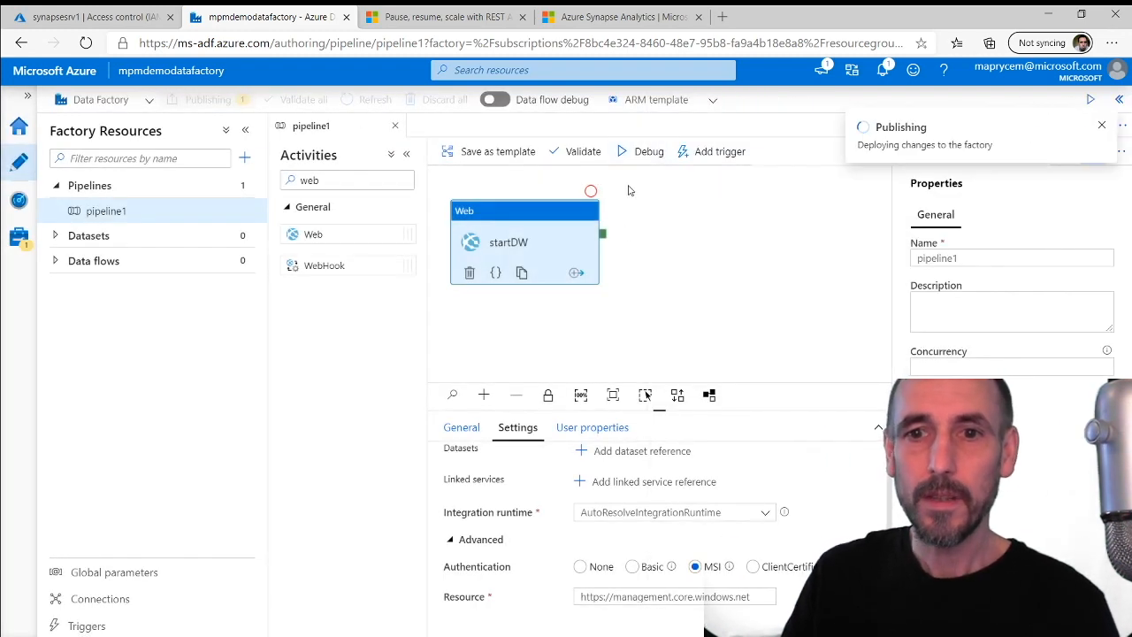
click(89, 17)
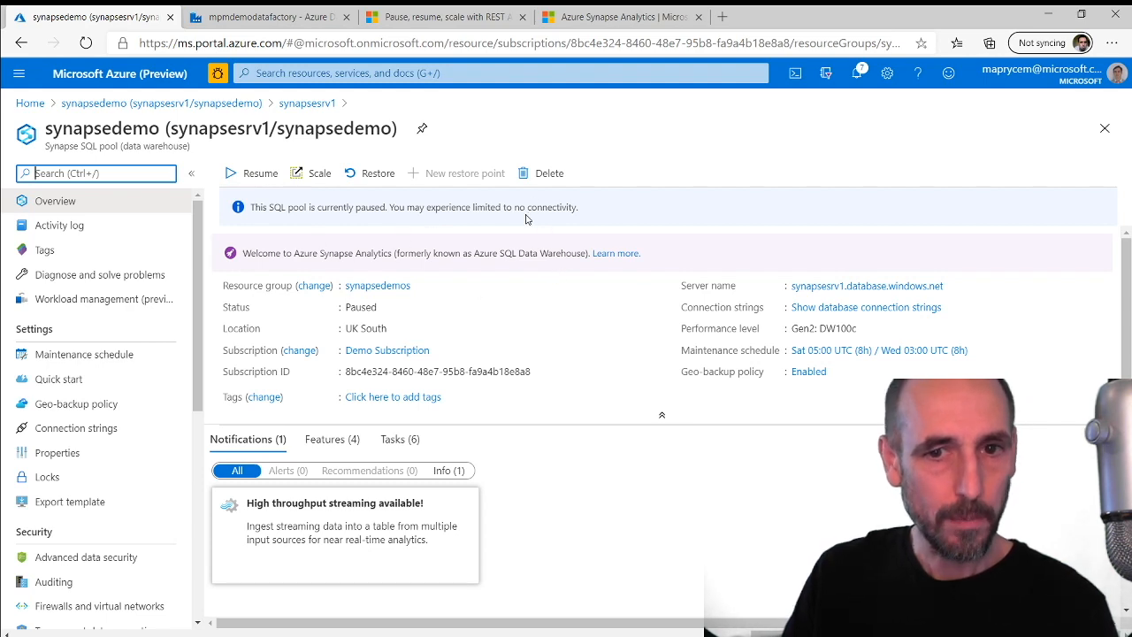
Check the synapsedemo SQL pool Overview, which shows Status: Paused
click(270, 17)
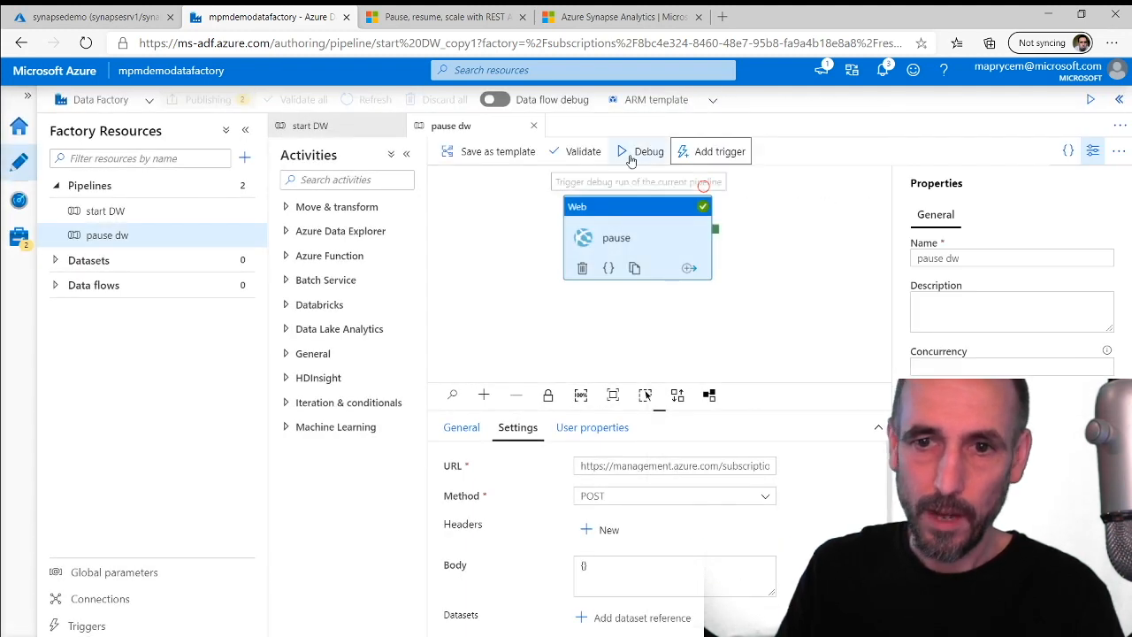
Debug-run the pause dw pipeline
click(89, 17)
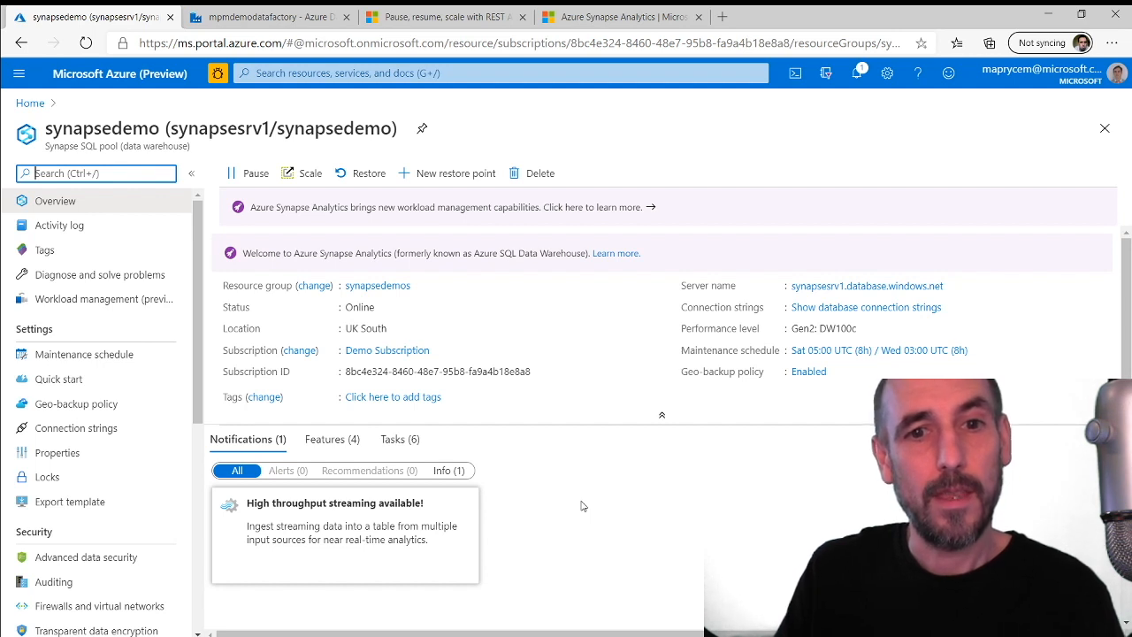
Refresh the synapsedemo pool overview to see its updated pausing status
click(248, 172)
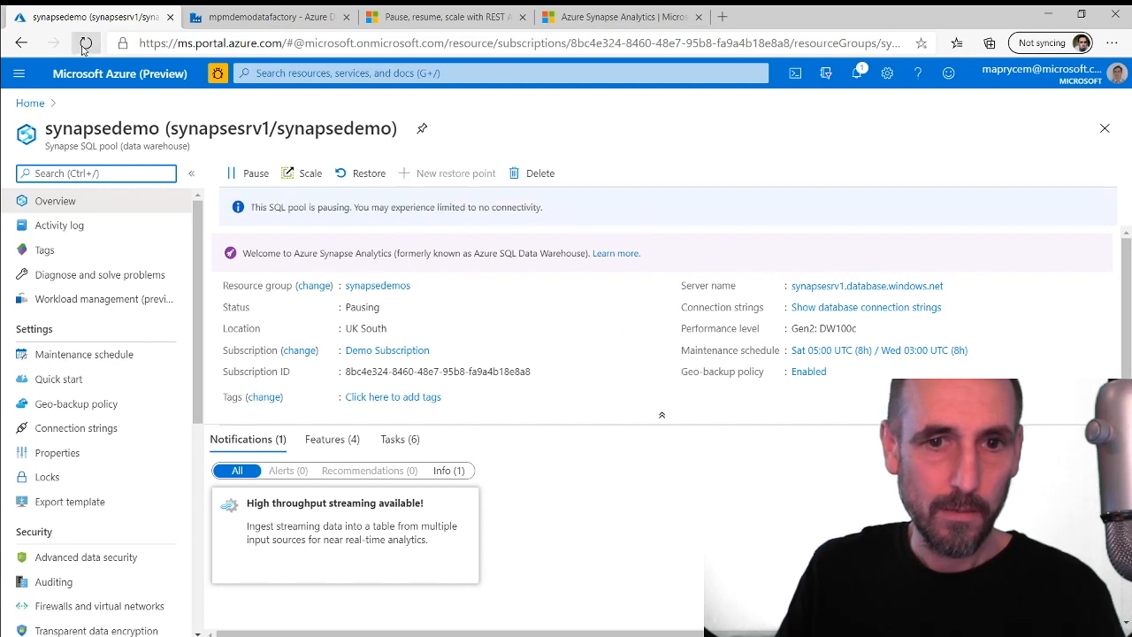
click(270, 17)
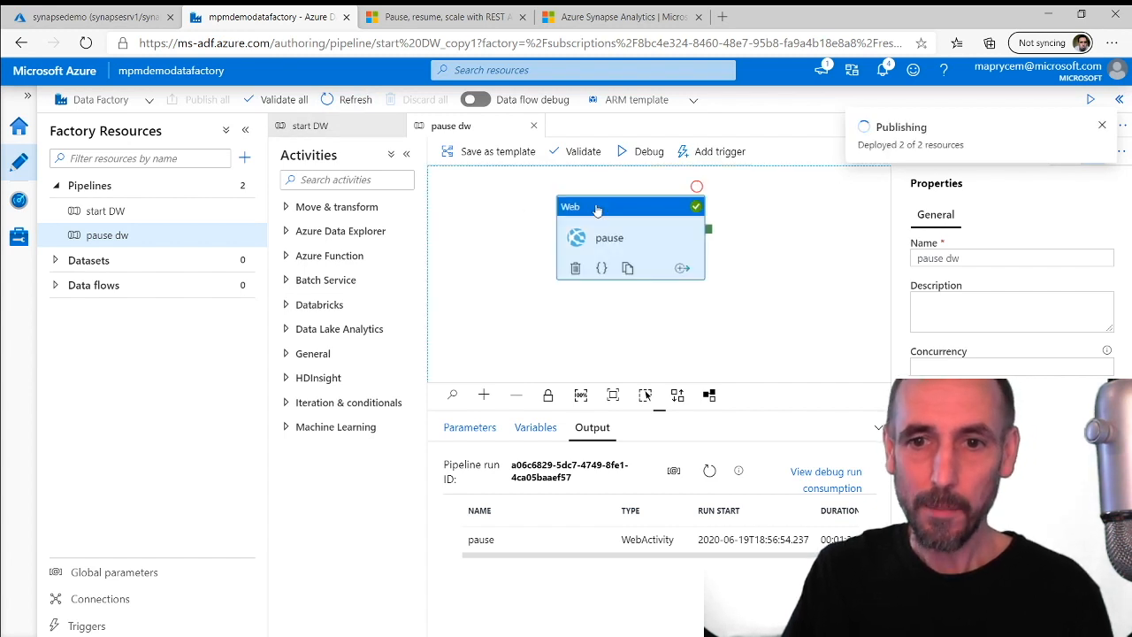